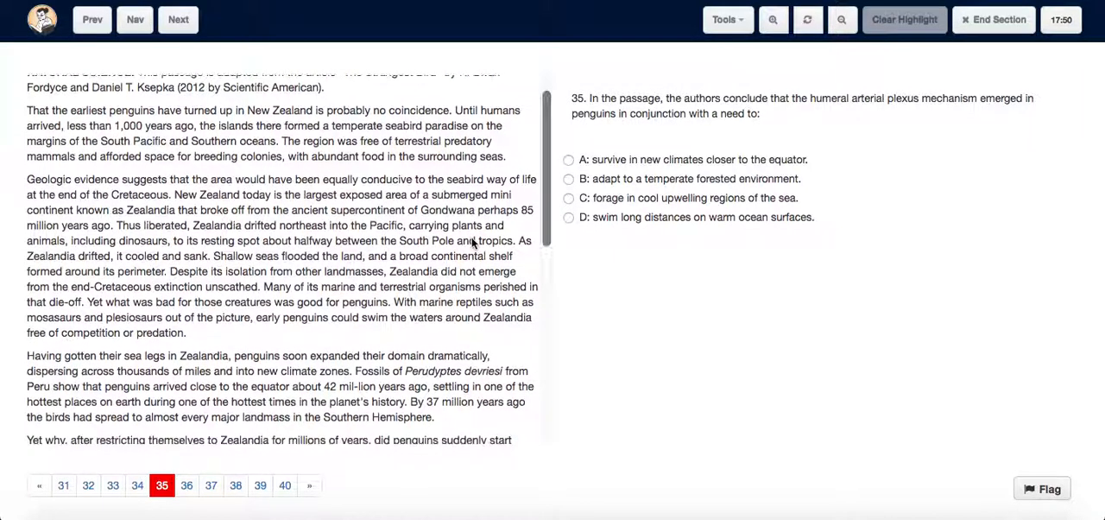
Step: Scroll the penguin passage down to the paragraph on foraging in cool upwelling regions
{"action": "scroll", "scroll_direction": "down", "scroll_amount": 3}
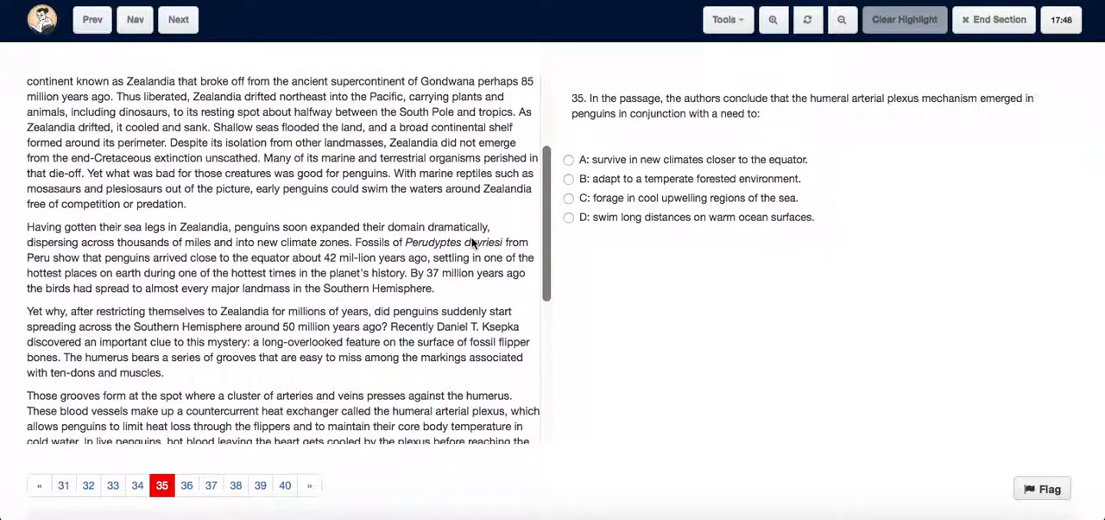
{"action": "scroll", "scroll_direction": "down", "scroll_amount": 3}
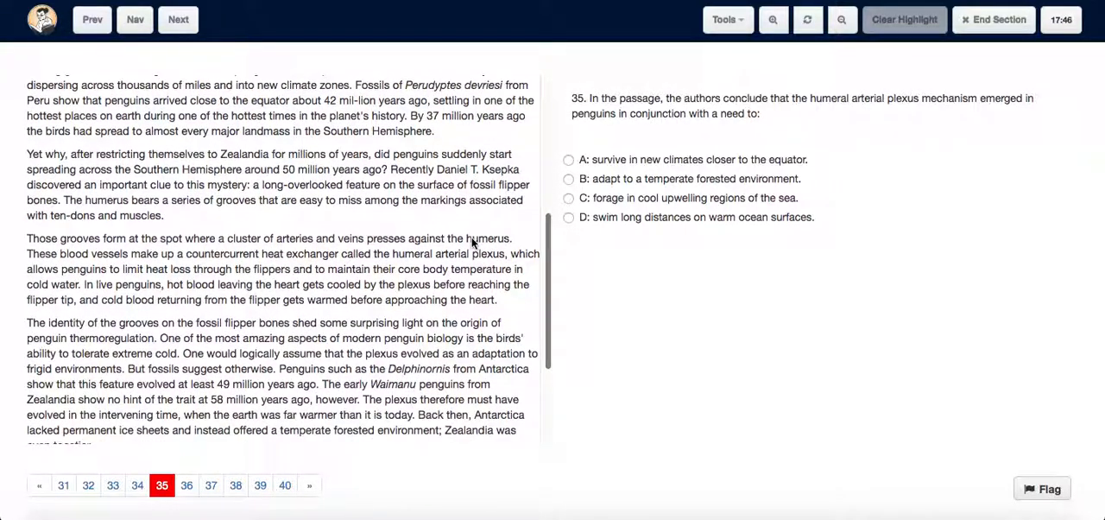
{"action": "scroll", "scroll_direction": "down", "scroll_amount": 3}
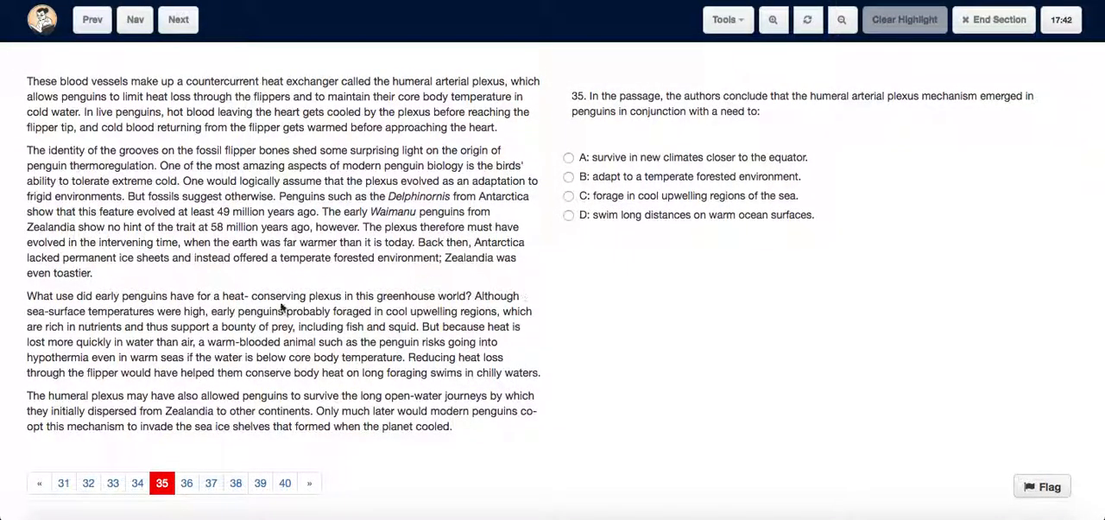
{"action": "mouse_move", "coordinate": [188, 315]}
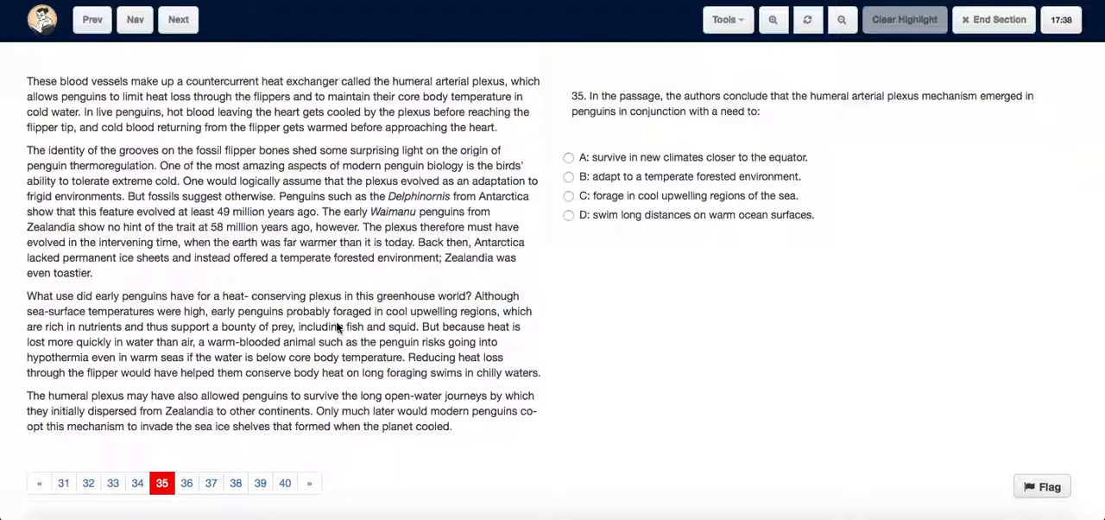
Step: Highlight the passage sentence about early penguins foraging in cool, nutrient-rich upwelling regions
{"action": "left_click_drag", "start_coordinate": [333, 311], "coordinate": [422, 326]}
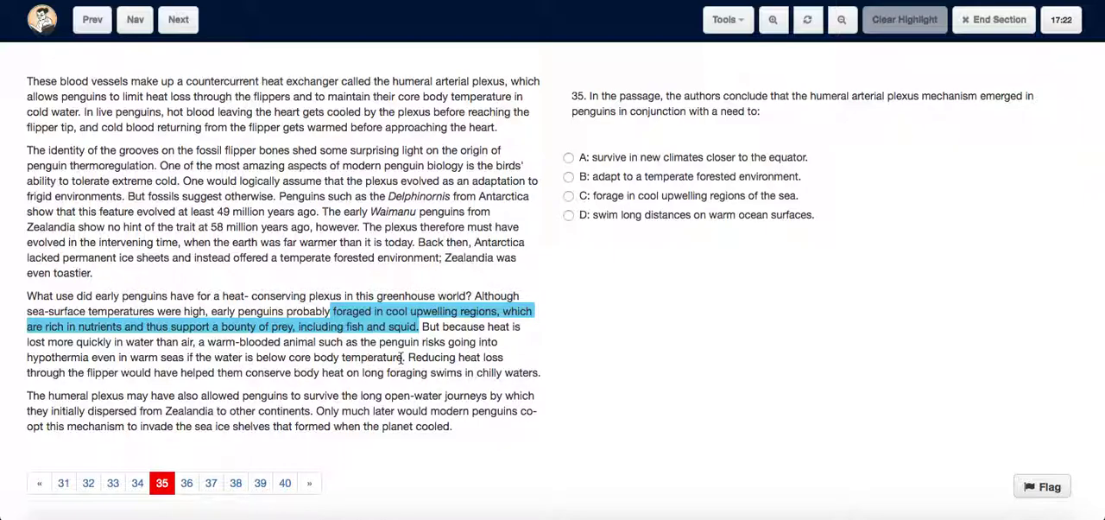
{"action": "mouse_move", "coordinate": [127, 388]}
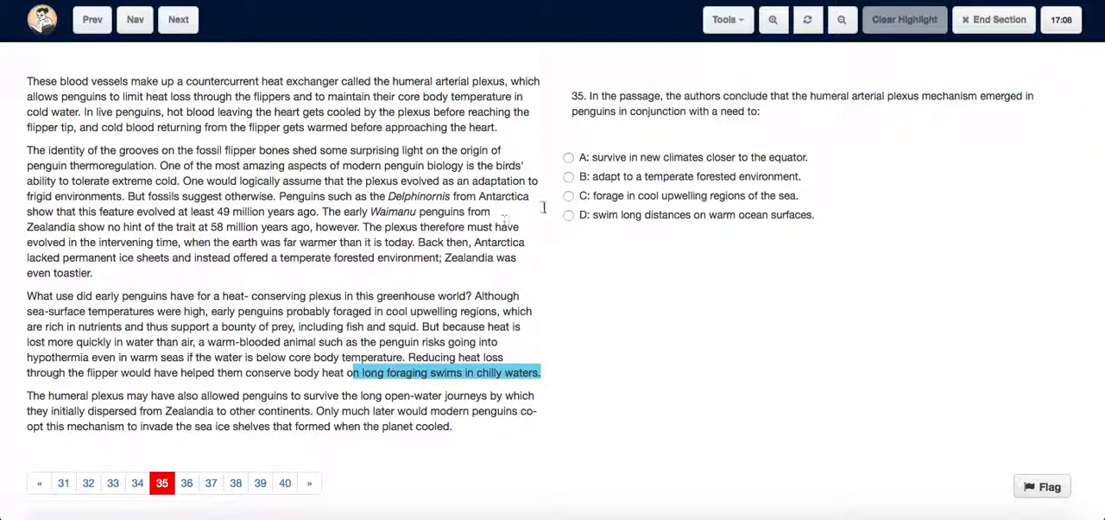
{"action": "mouse_move", "coordinate": [893, 86]}
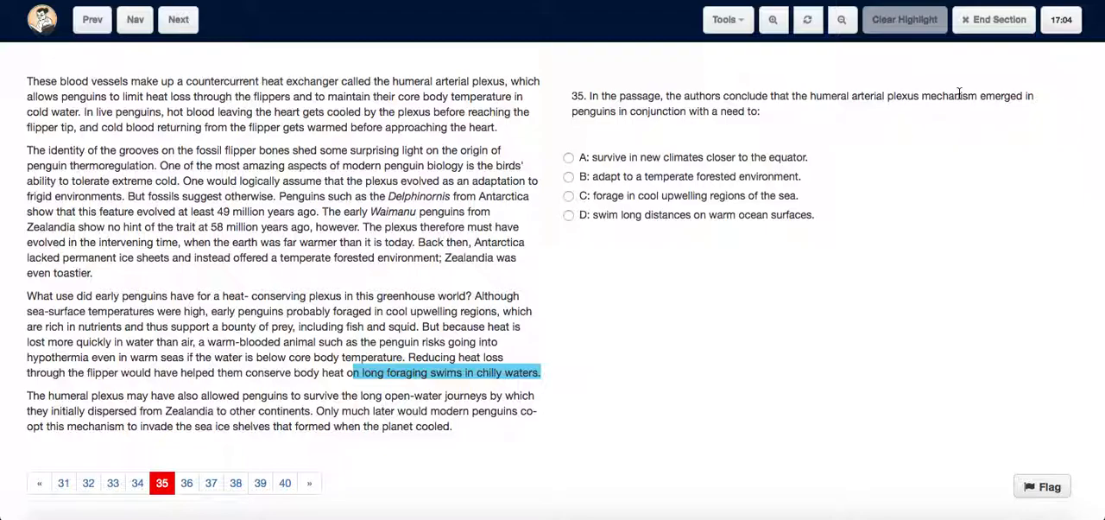
{"action": "mouse_move", "coordinate": [635, 182]}
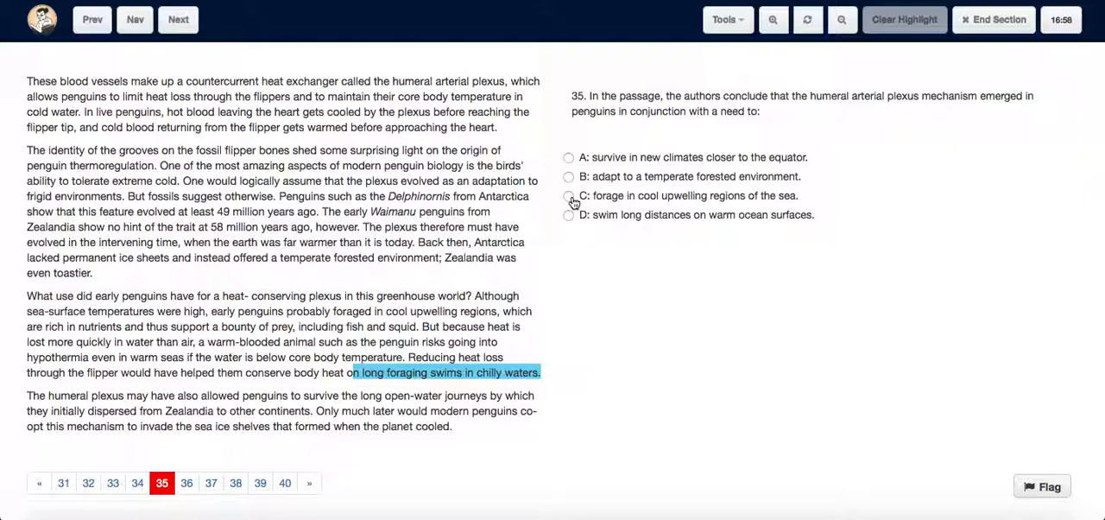
Step: Select option C, 'forage in cool upwelling regions of the sea', for question 35
{"action": "left_click", "coordinate": [568, 195]}
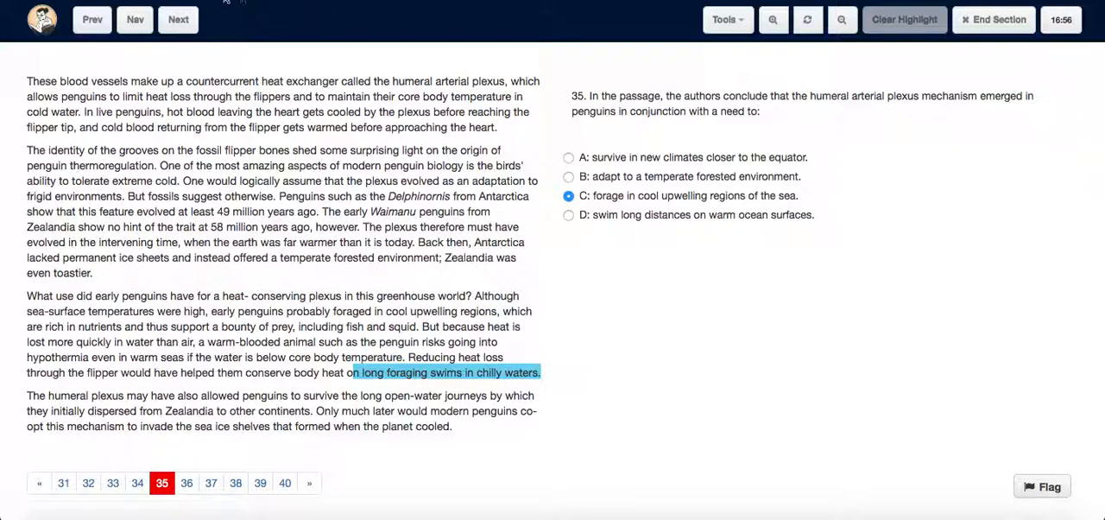